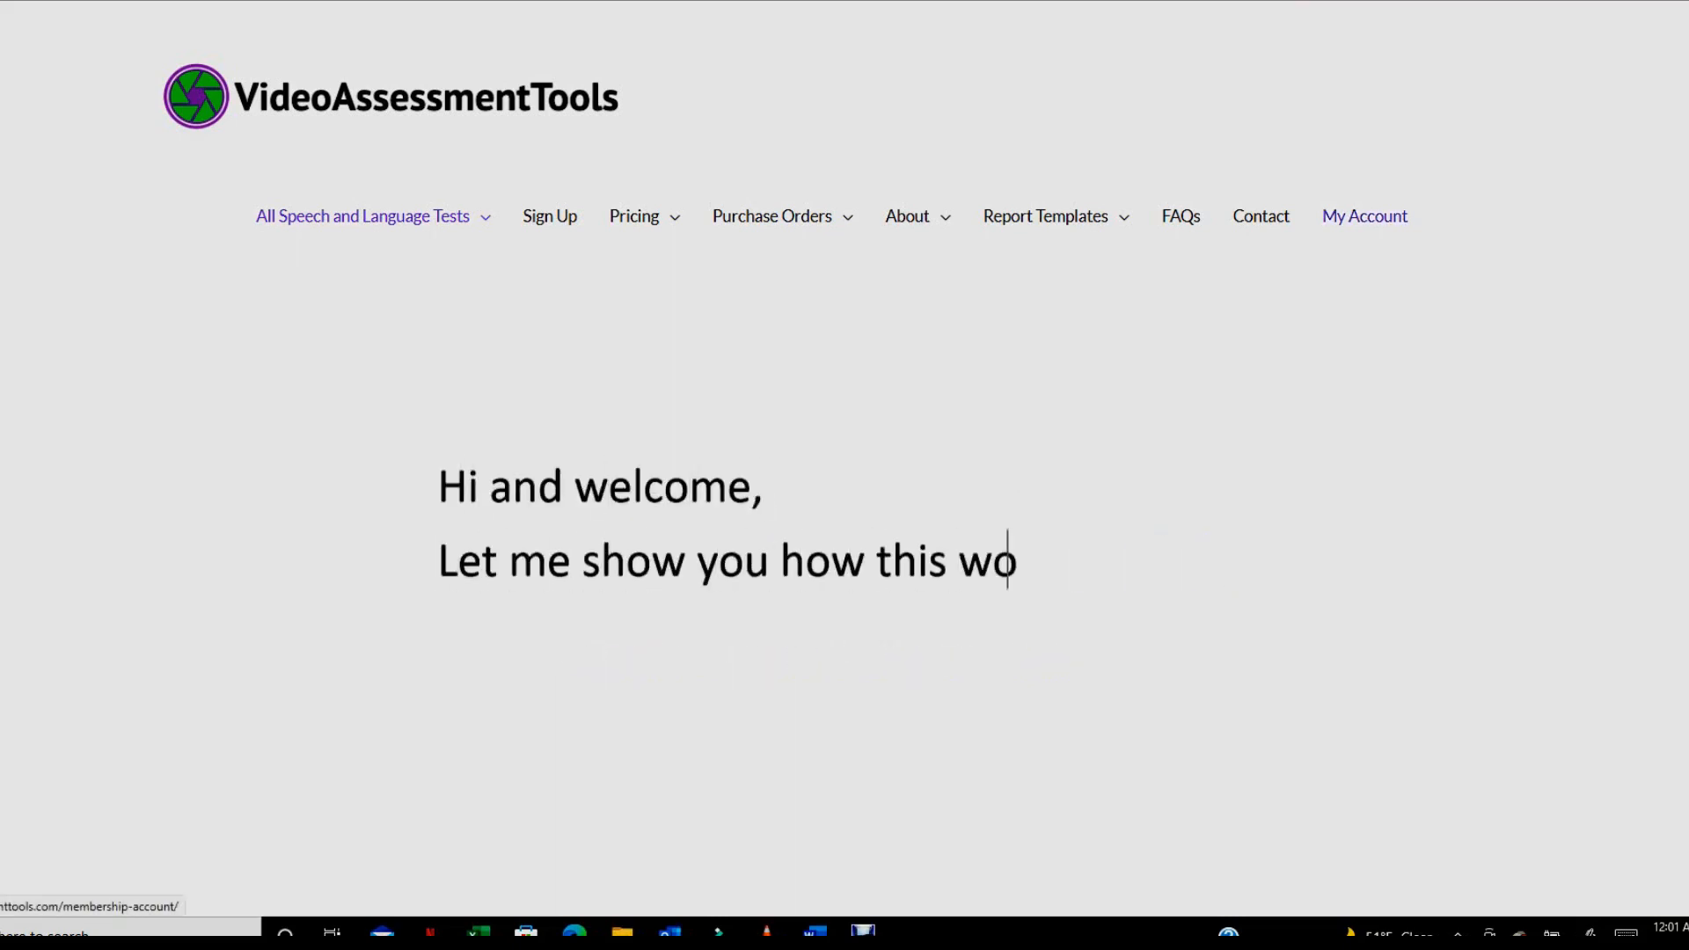
# Scroll through the Teacher Form letter template to select the 'Copy and Paste into your email' text
pyautogui.write('rks....')
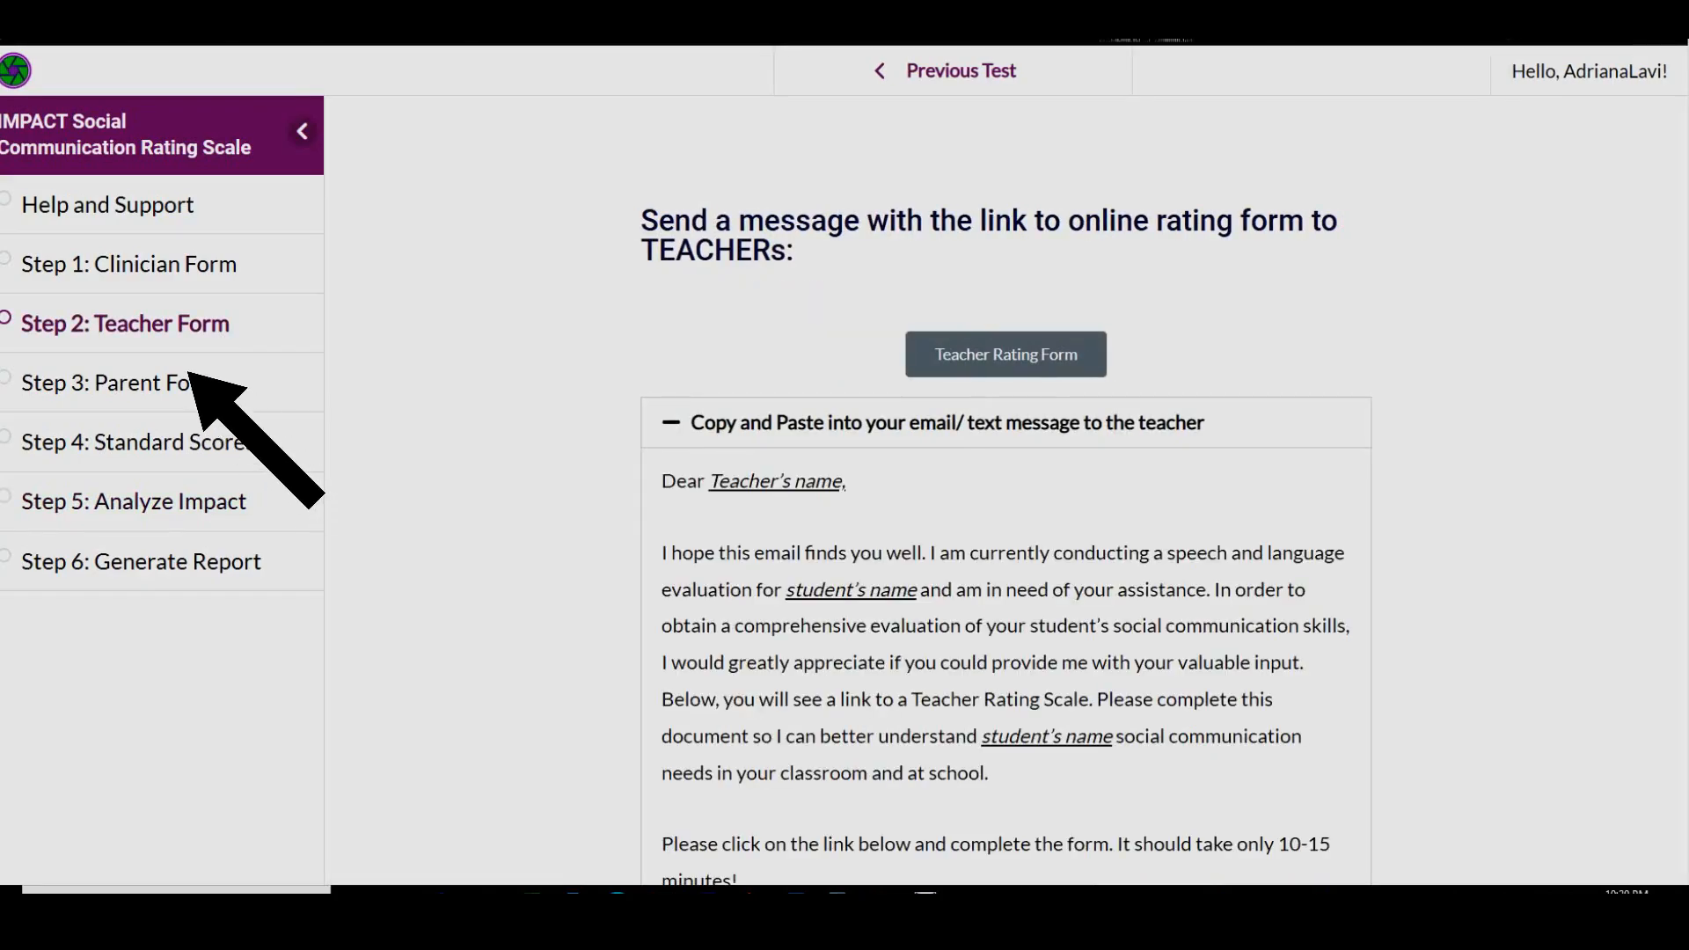
pyautogui.scroll(-3)
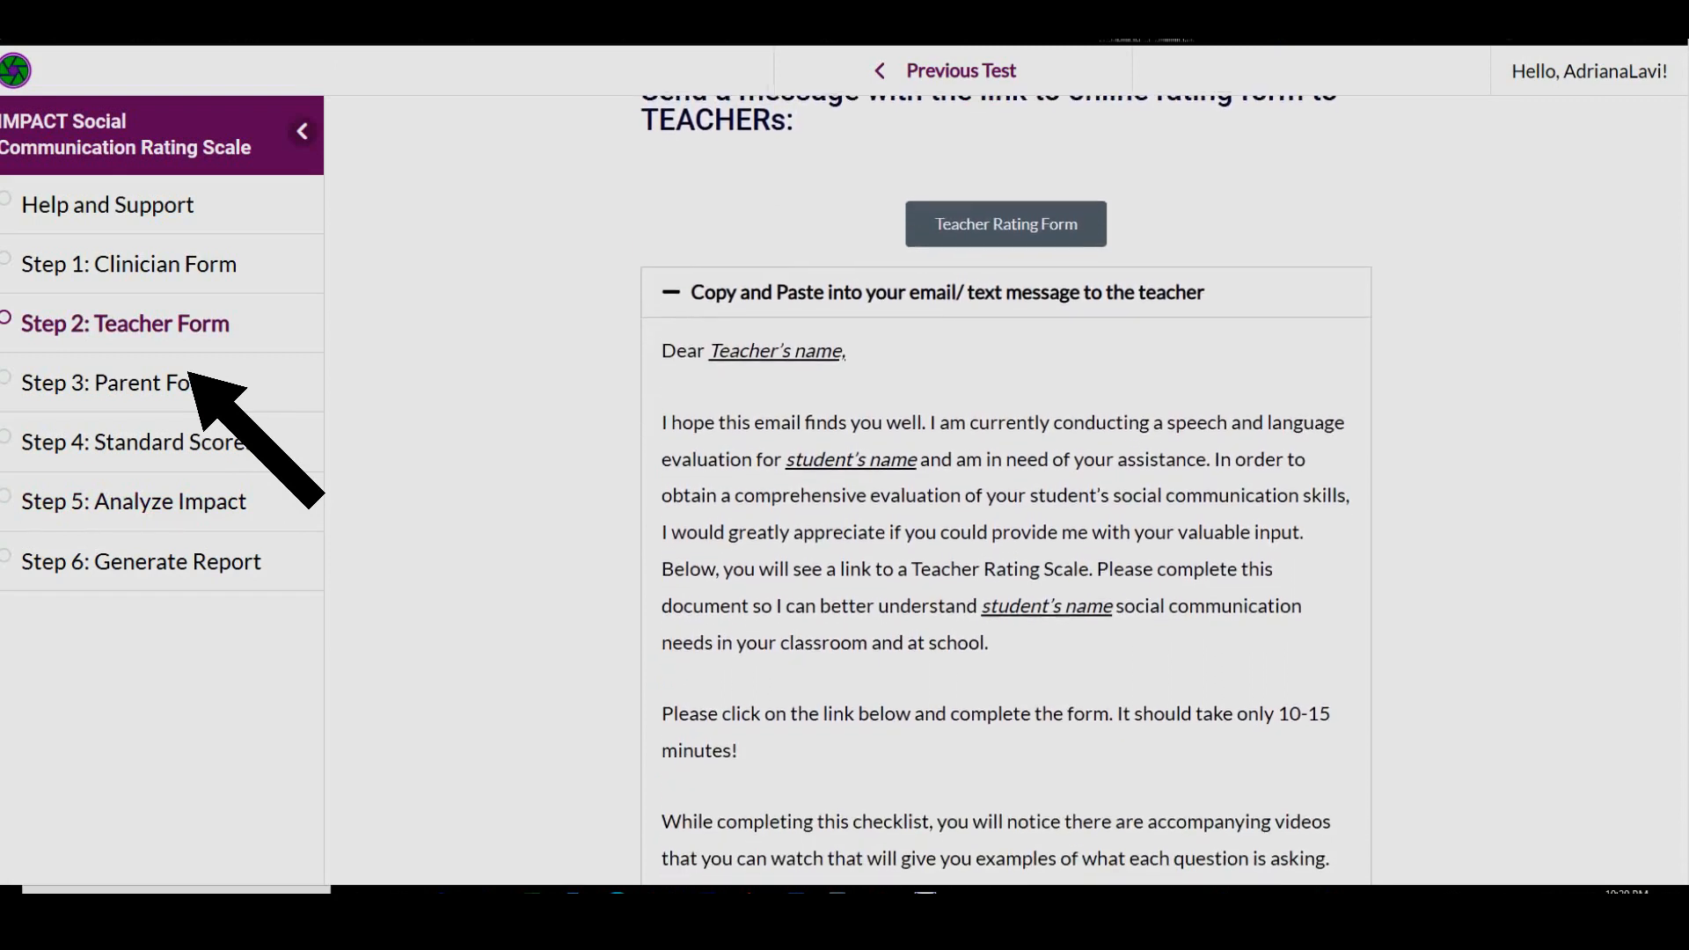
pyautogui.scroll(-3)
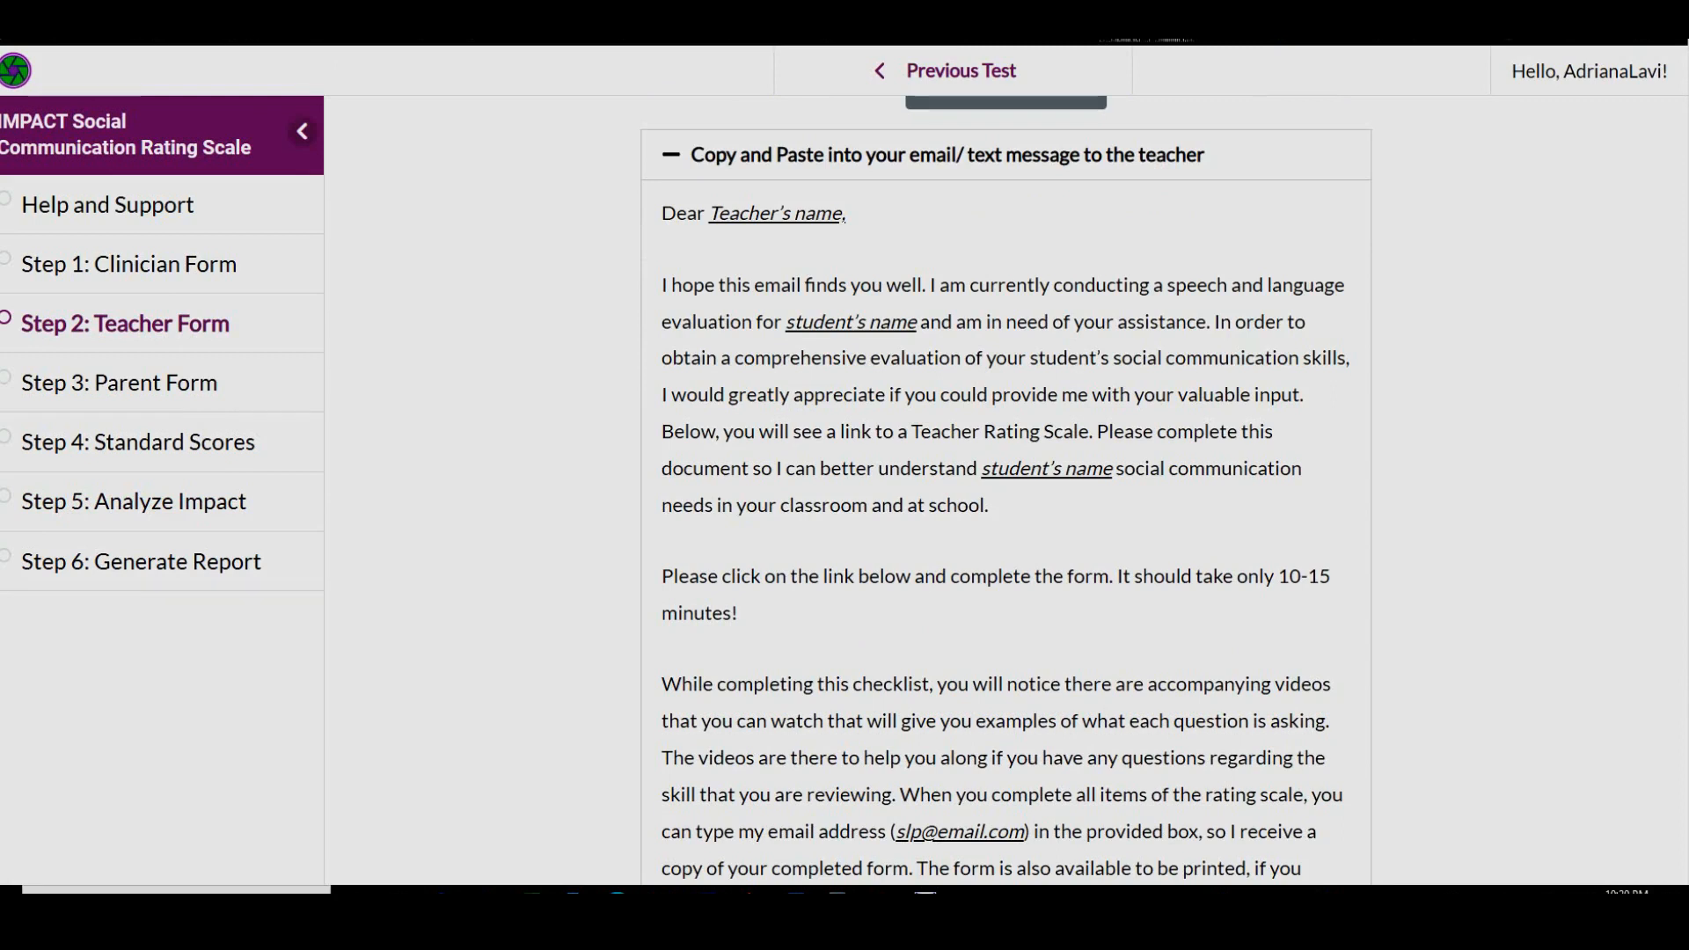
pyautogui.scroll(-3)
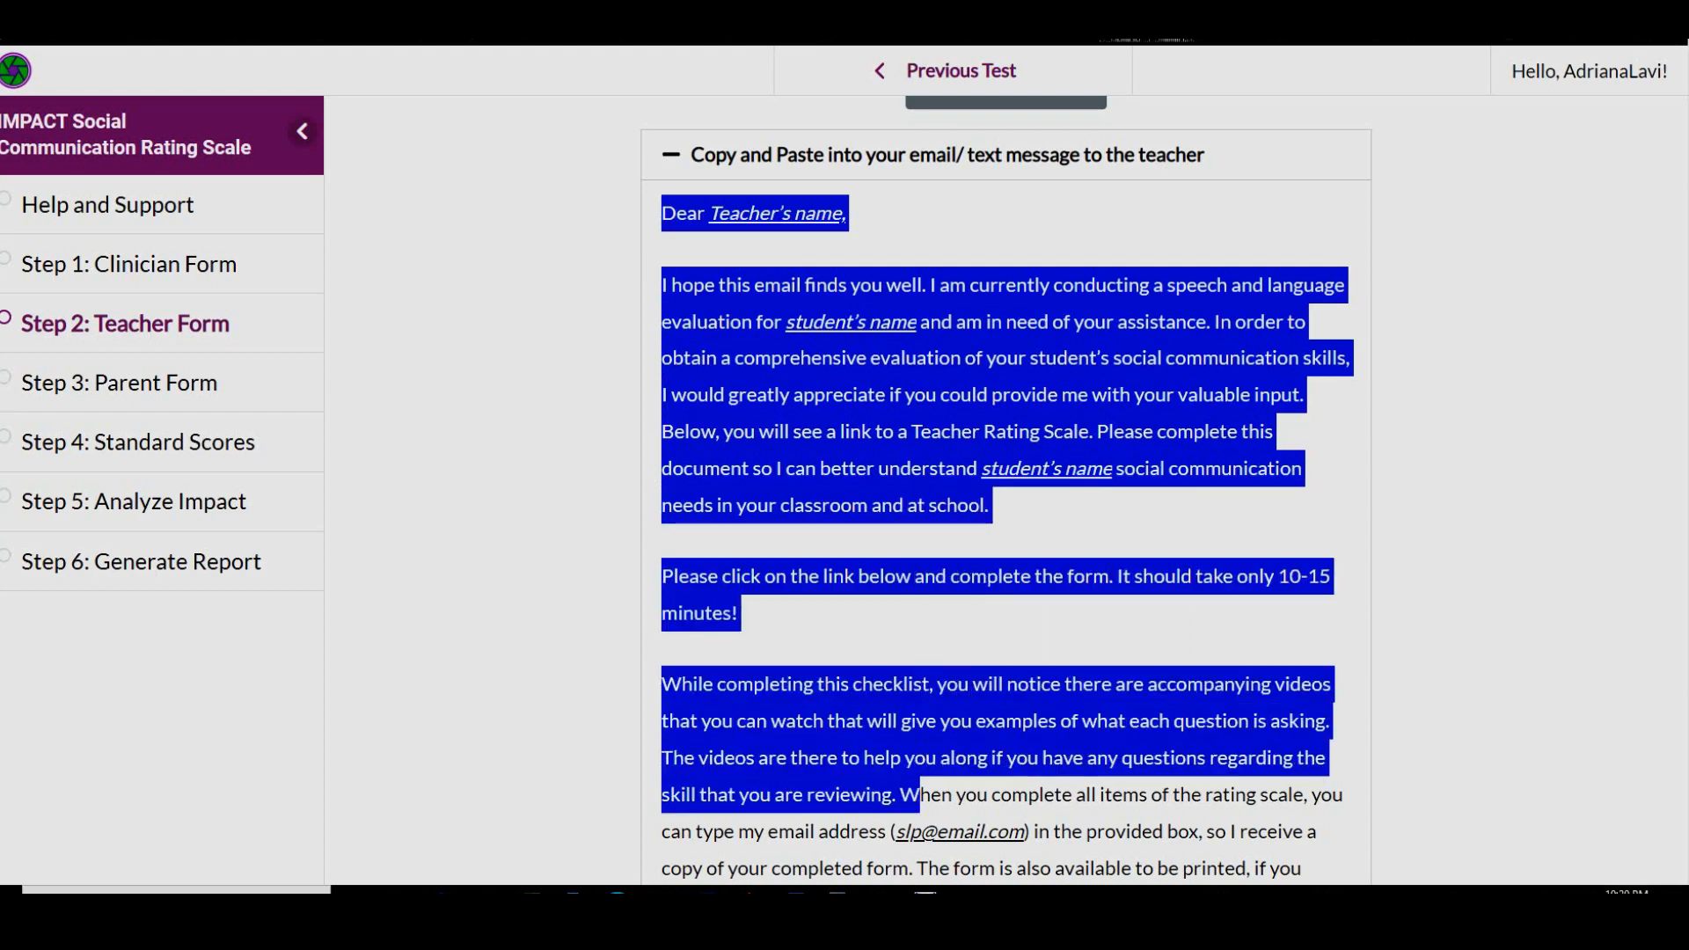
# Start a new Outlook email addressed to the teacher, with only the signature in the body
pyautogui.scroll(-3)
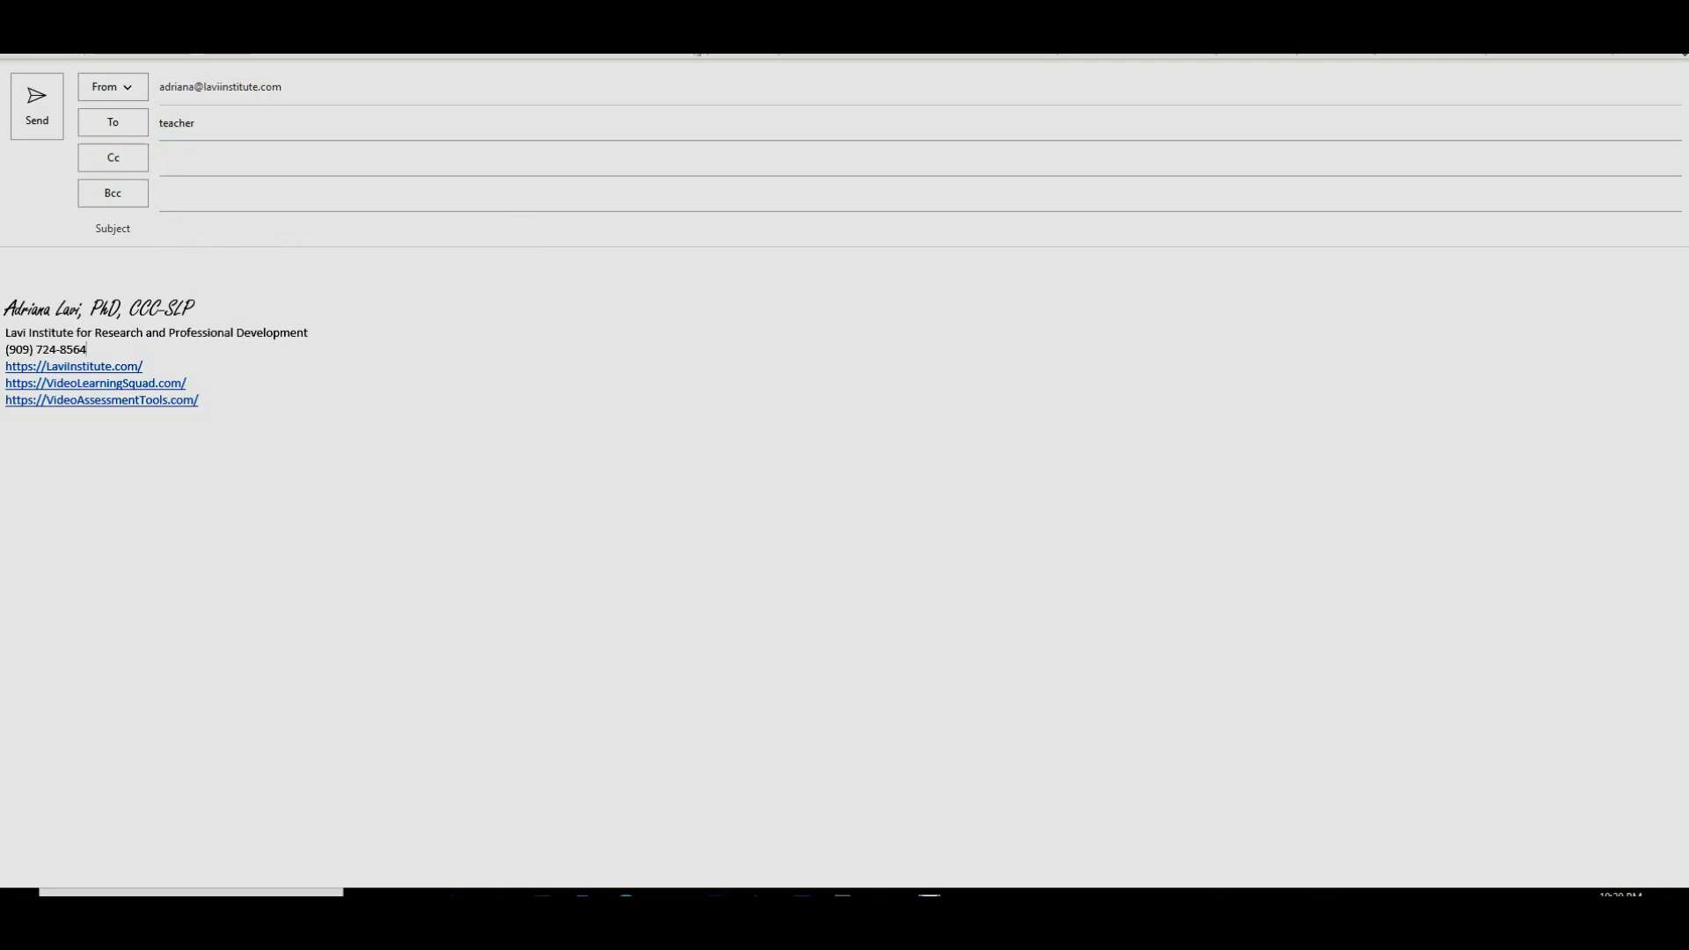
# Paste the teacher letter into the email body and follow its videolearningsquad rating-scale link
pyautogui.press('ctrl+v')
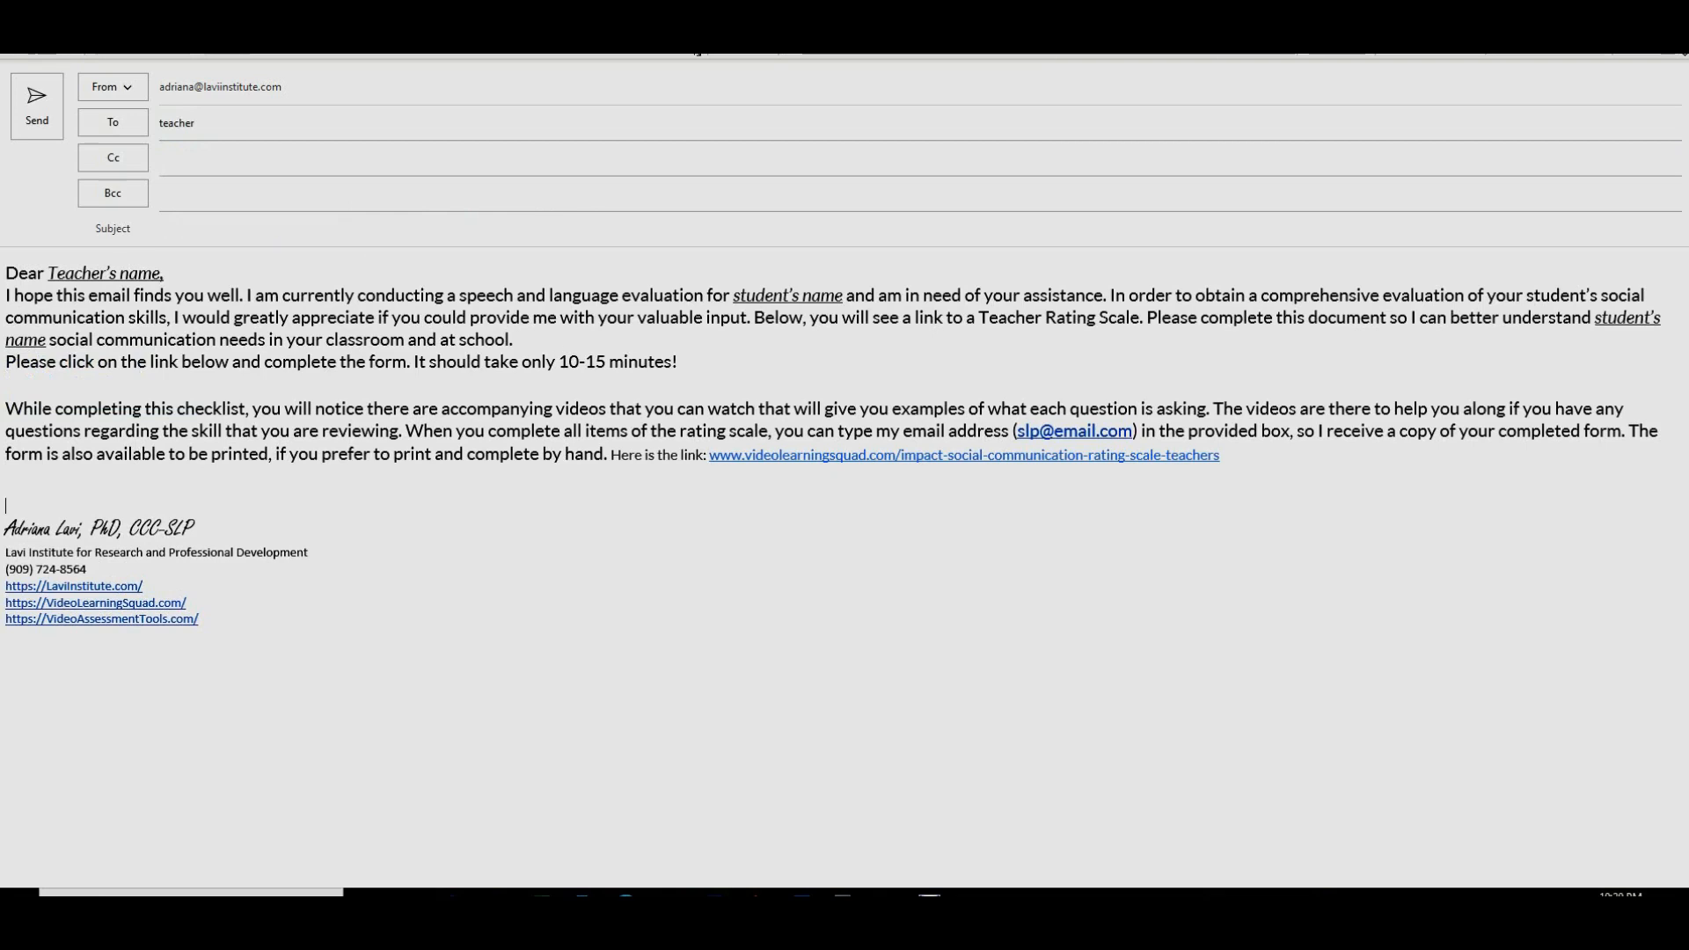
pyautogui.click(962, 454)
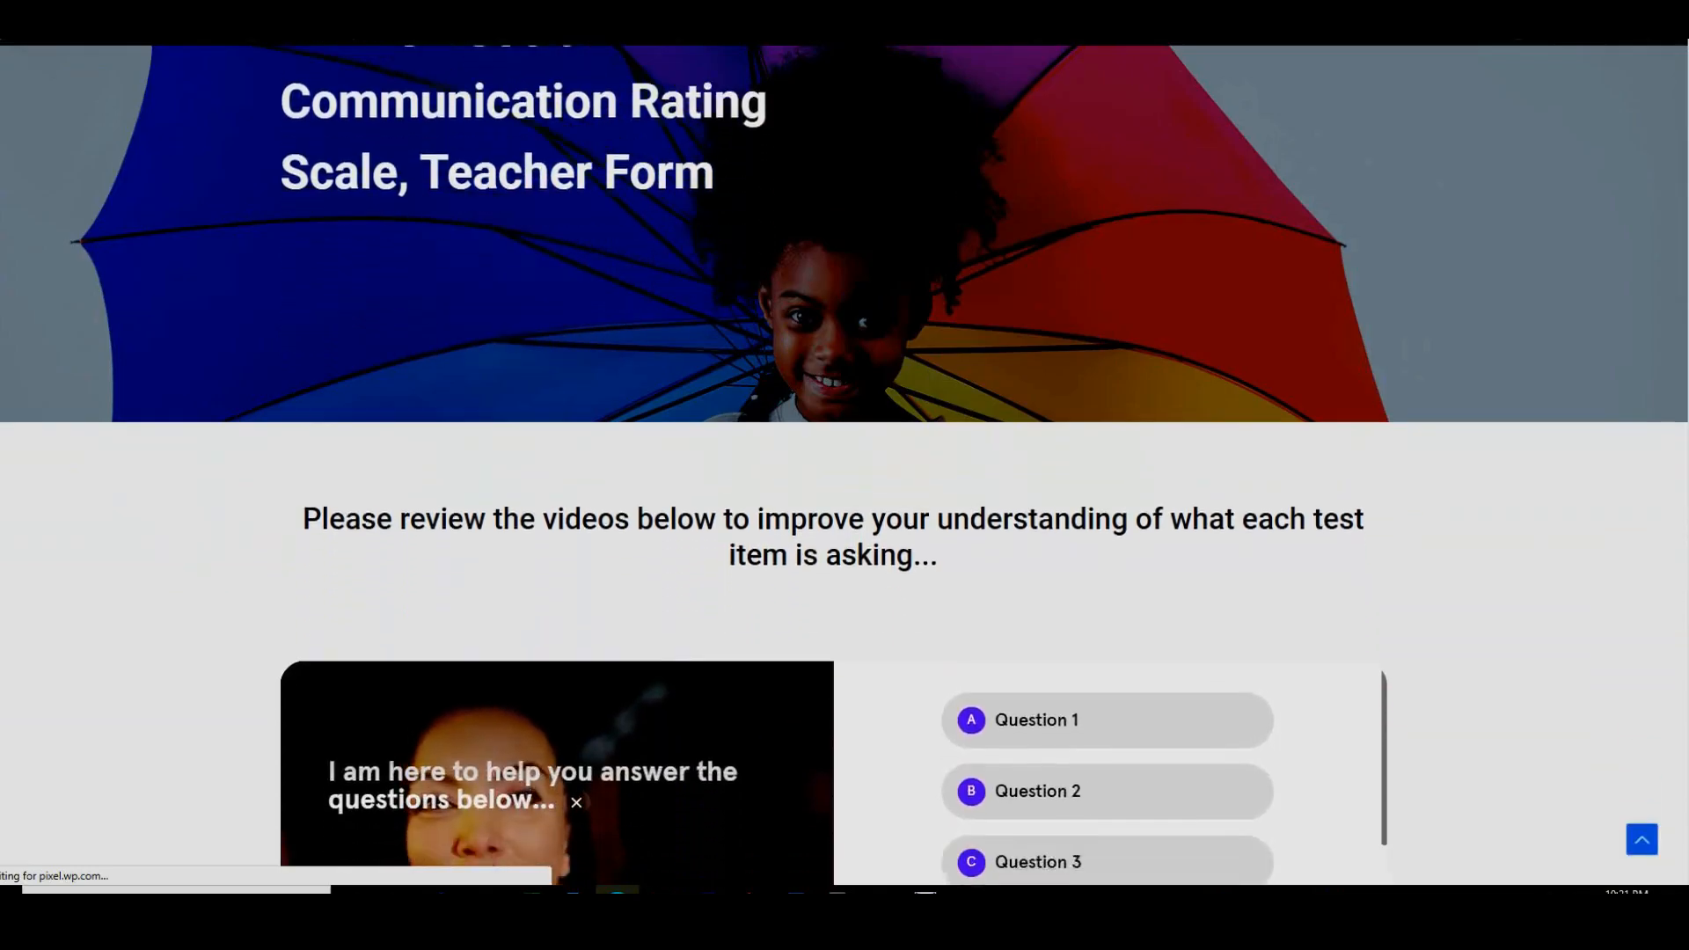
# Play the Question 3 help video and answer the rating items, leaving item 16 required
pyautogui.scroll(-3)
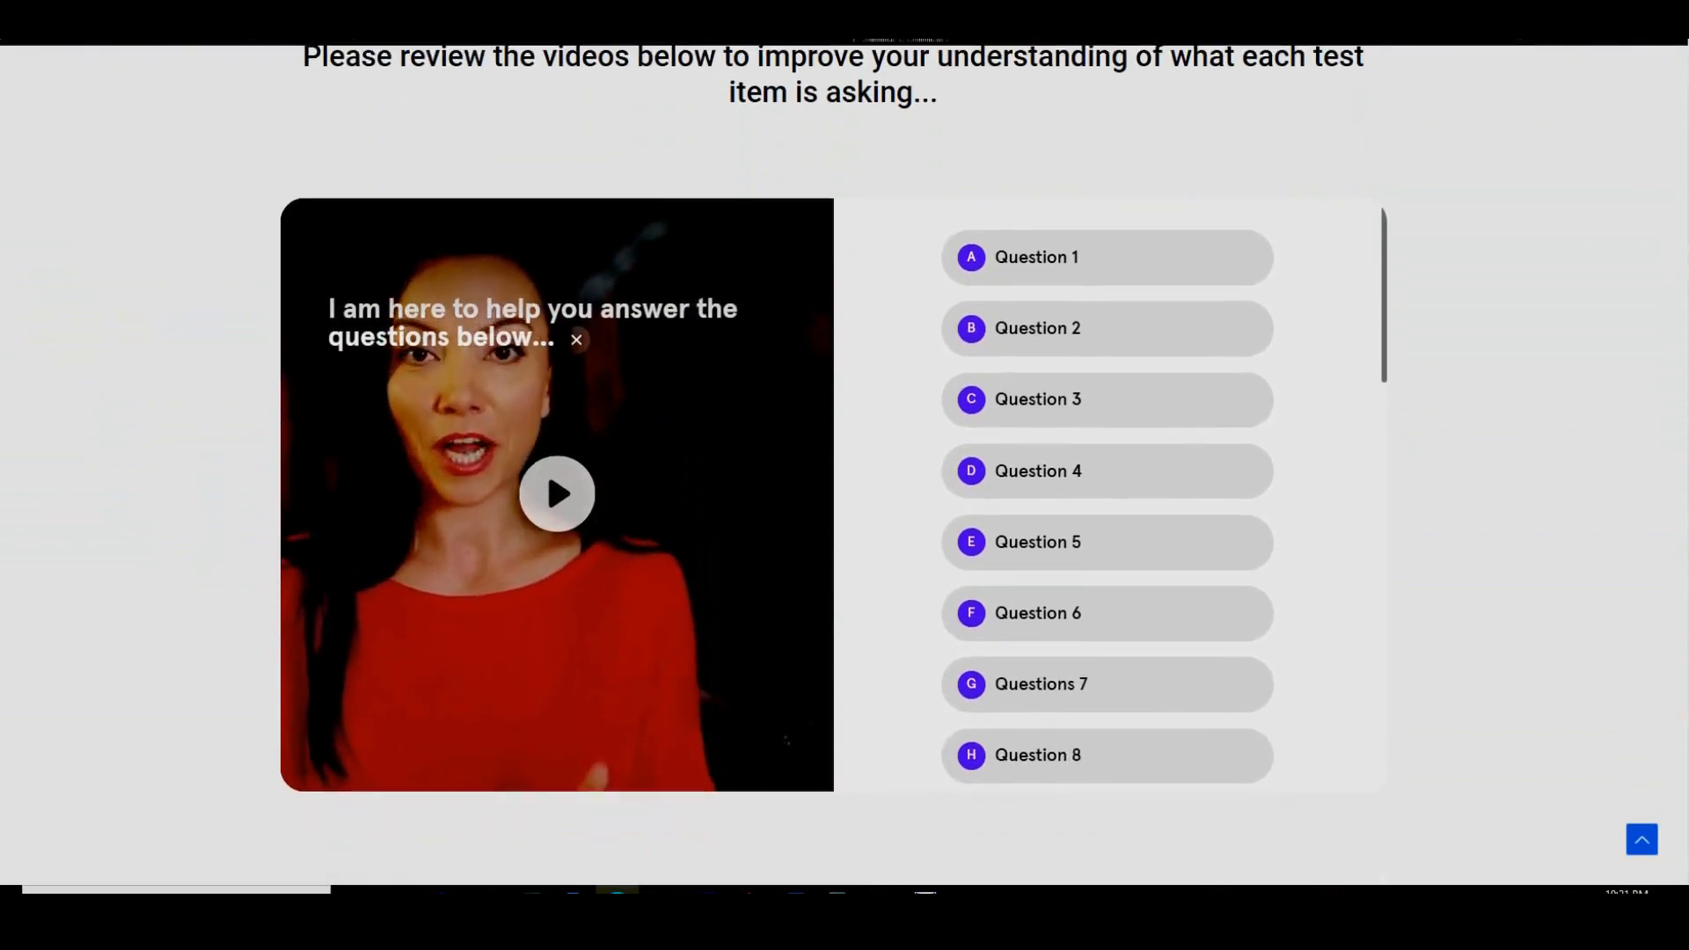
pyautogui.click(1105, 383)
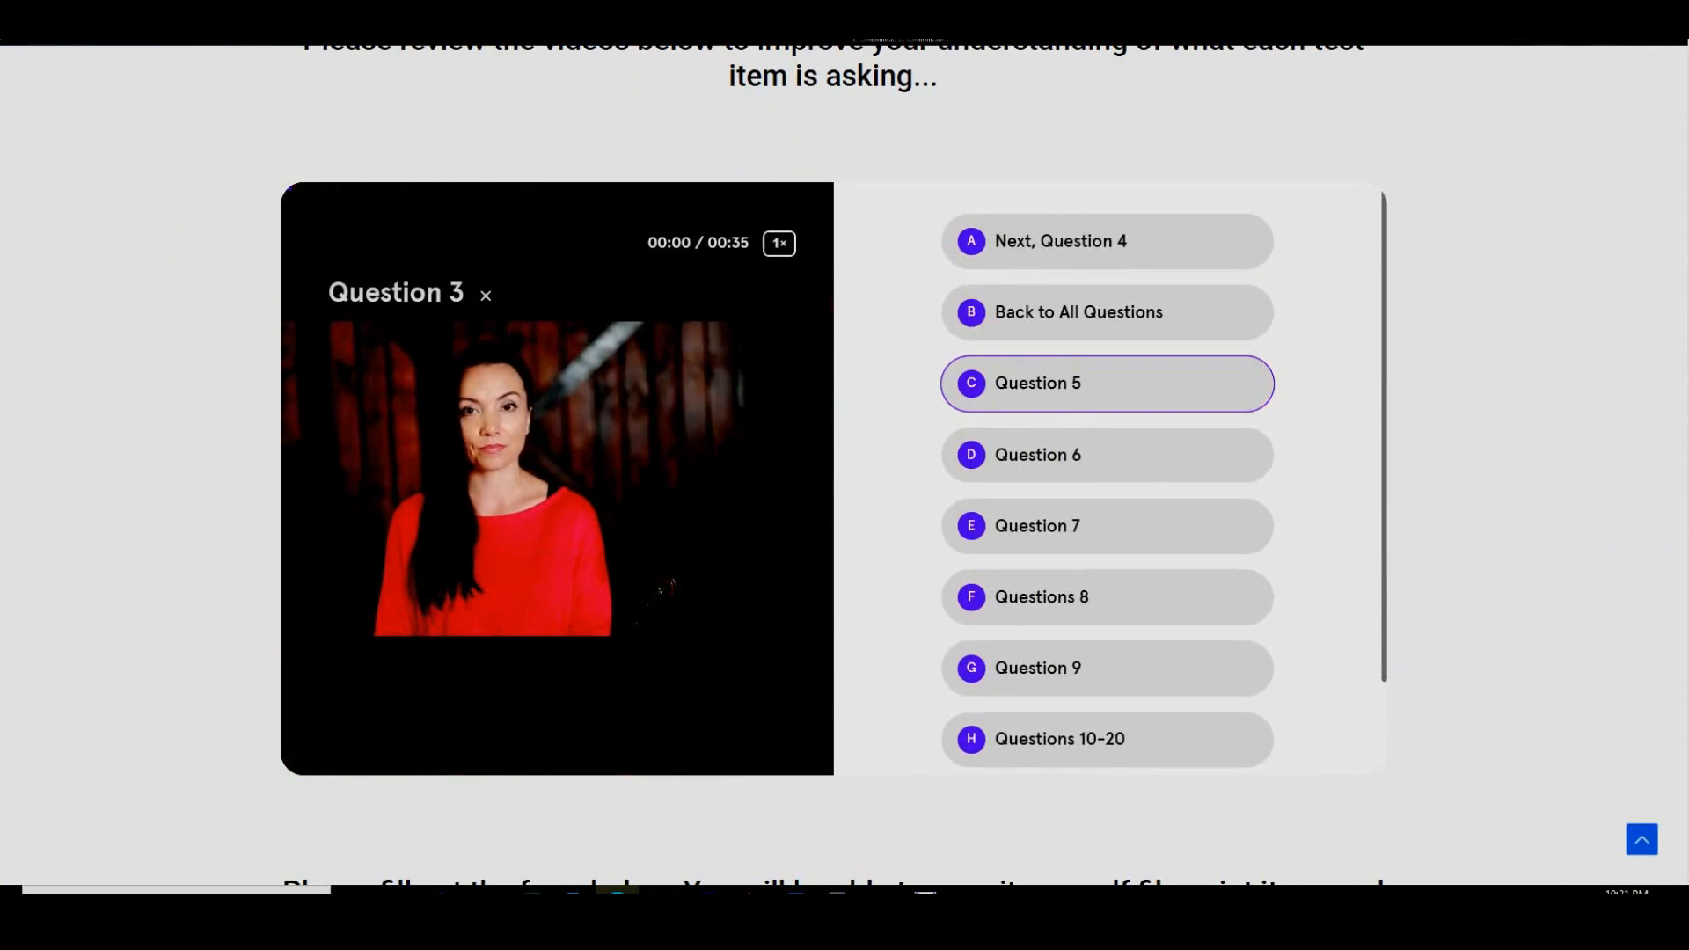
pyautogui.click(485, 295)
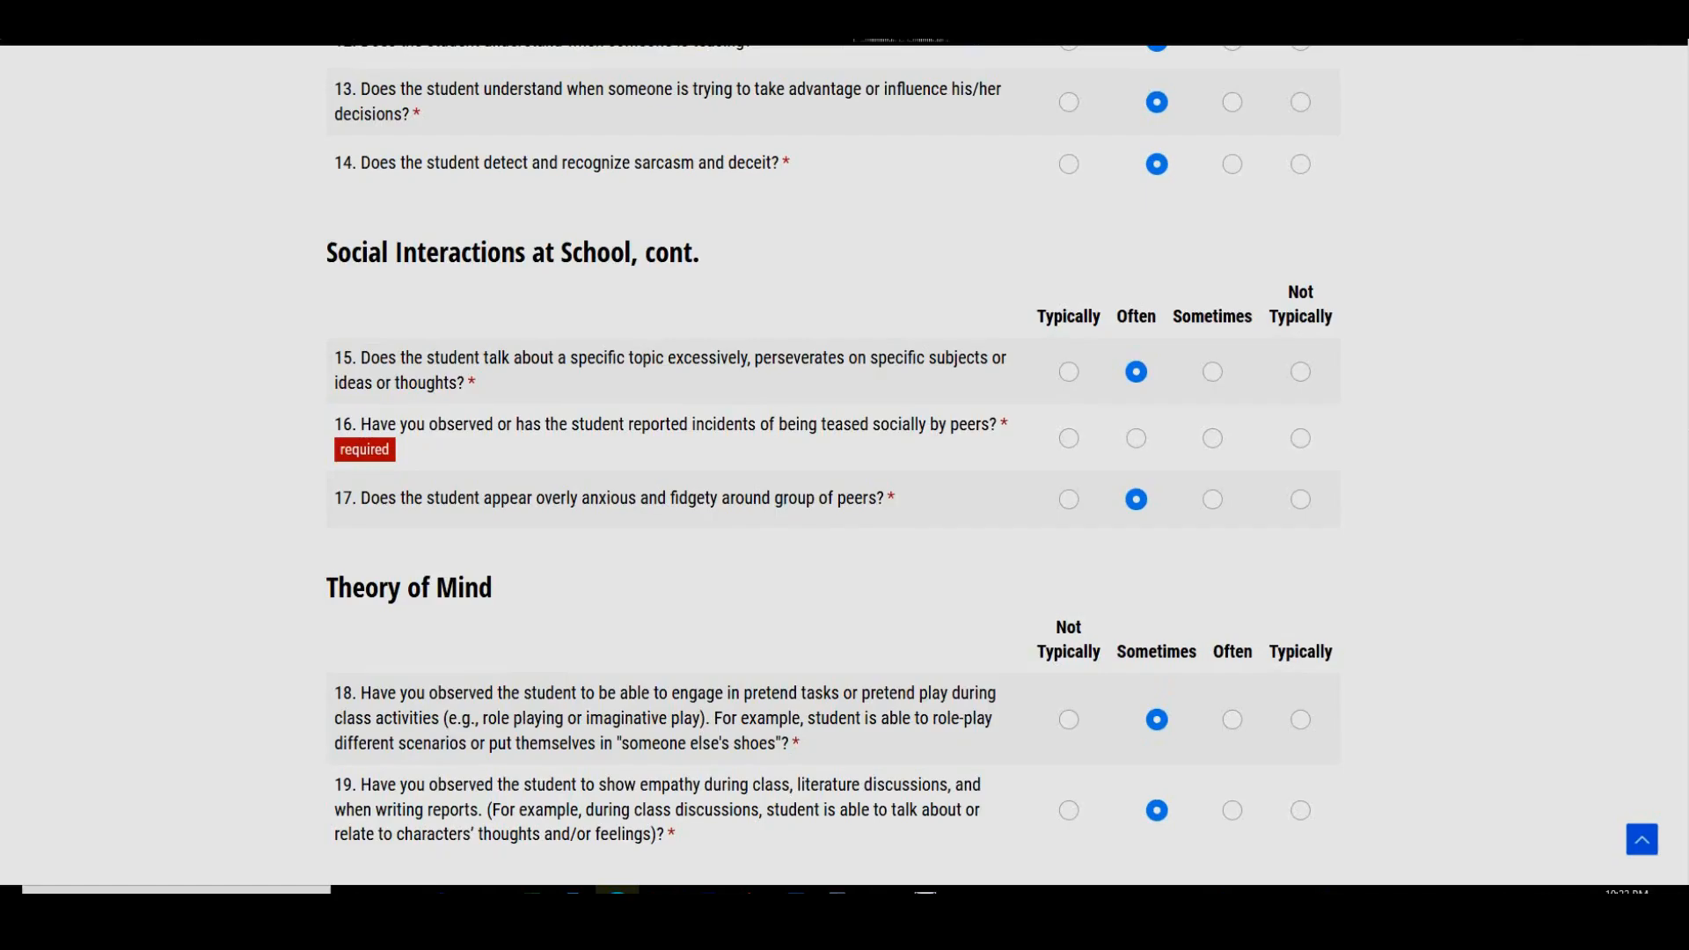
# Submit the completed Teacher Form via 'Submit and Print Form (pdf)'
pyautogui.scroll(-3)
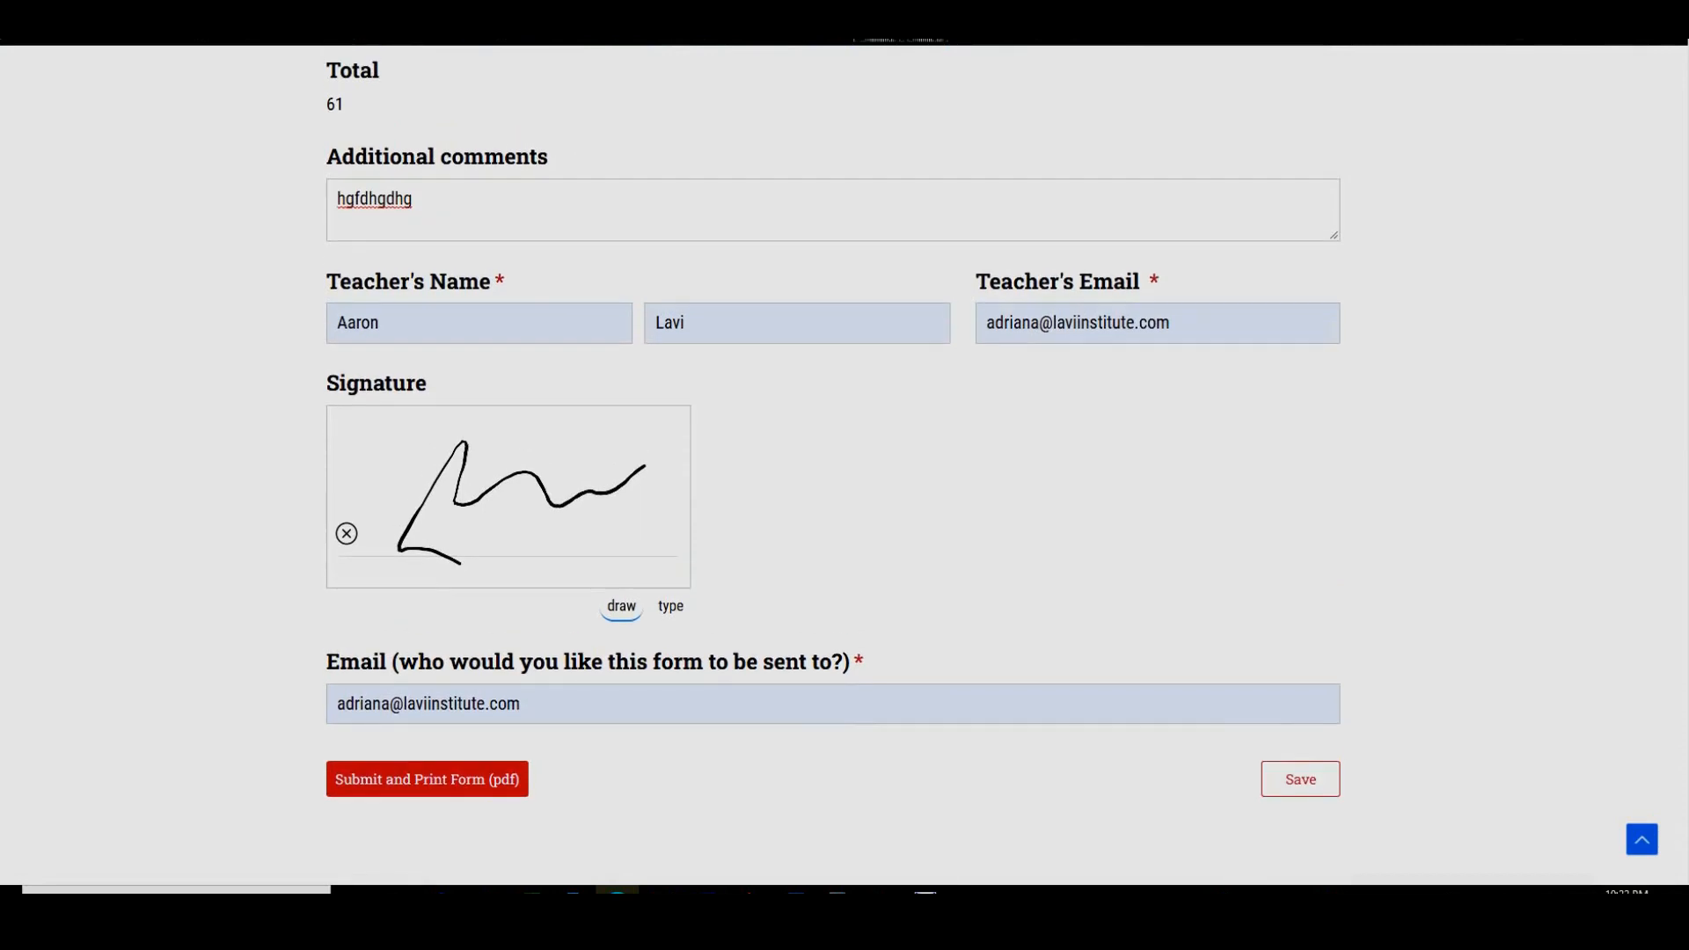
pyautogui.click(426, 779)
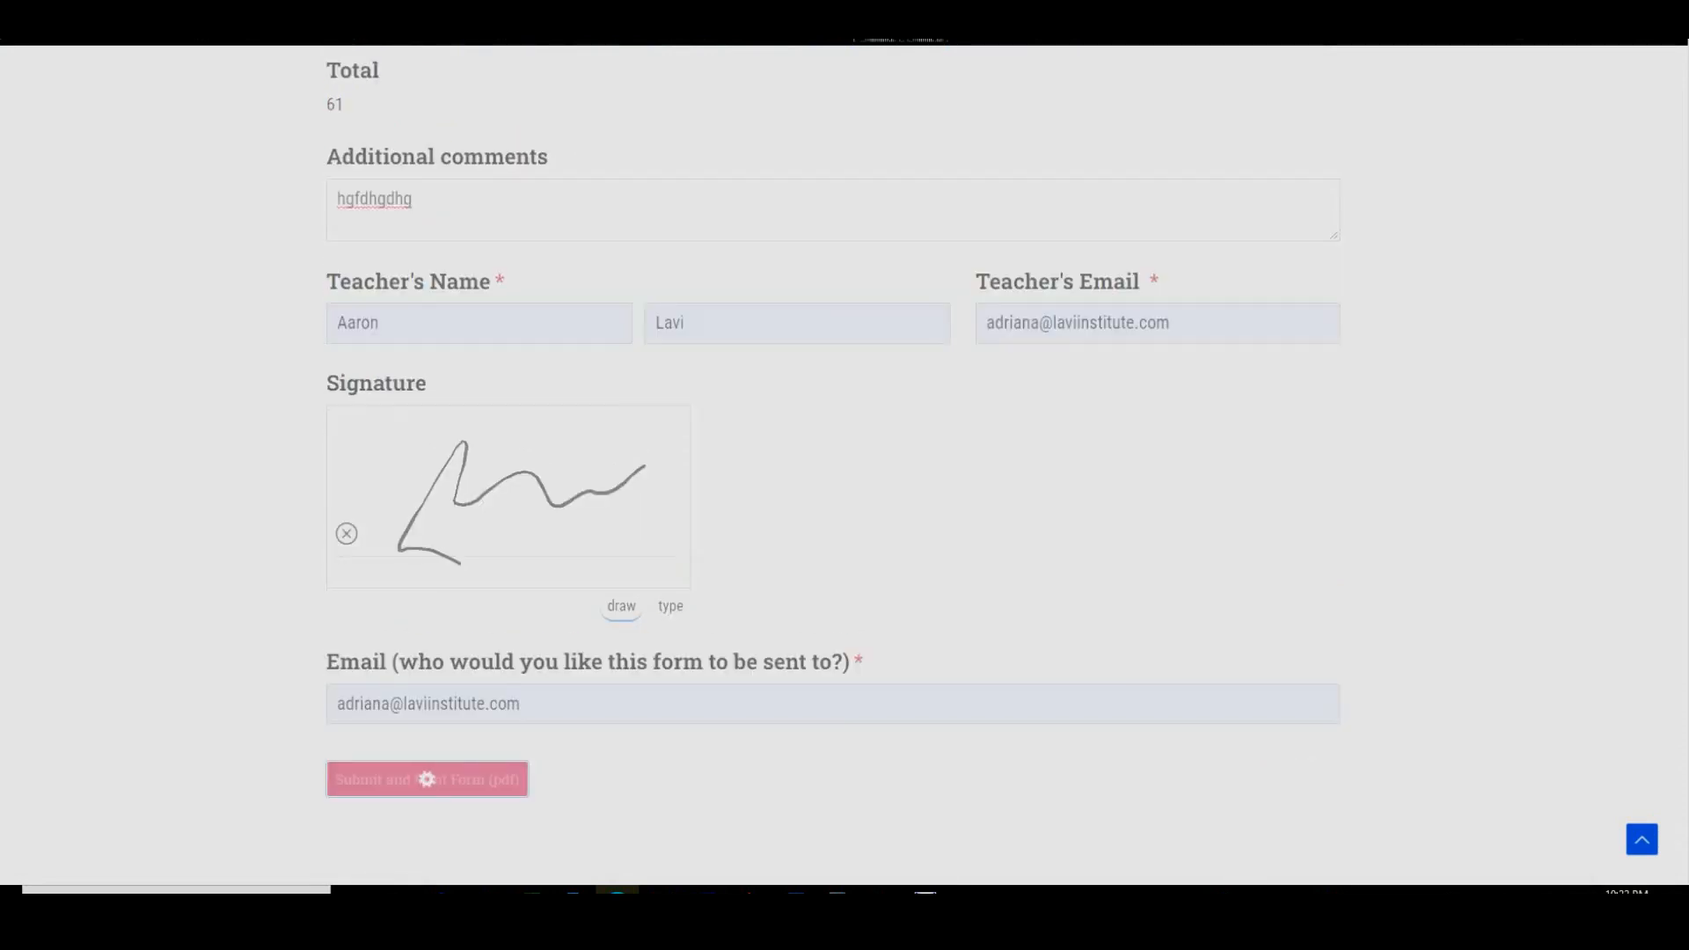
pyautogui.click(427, 779)
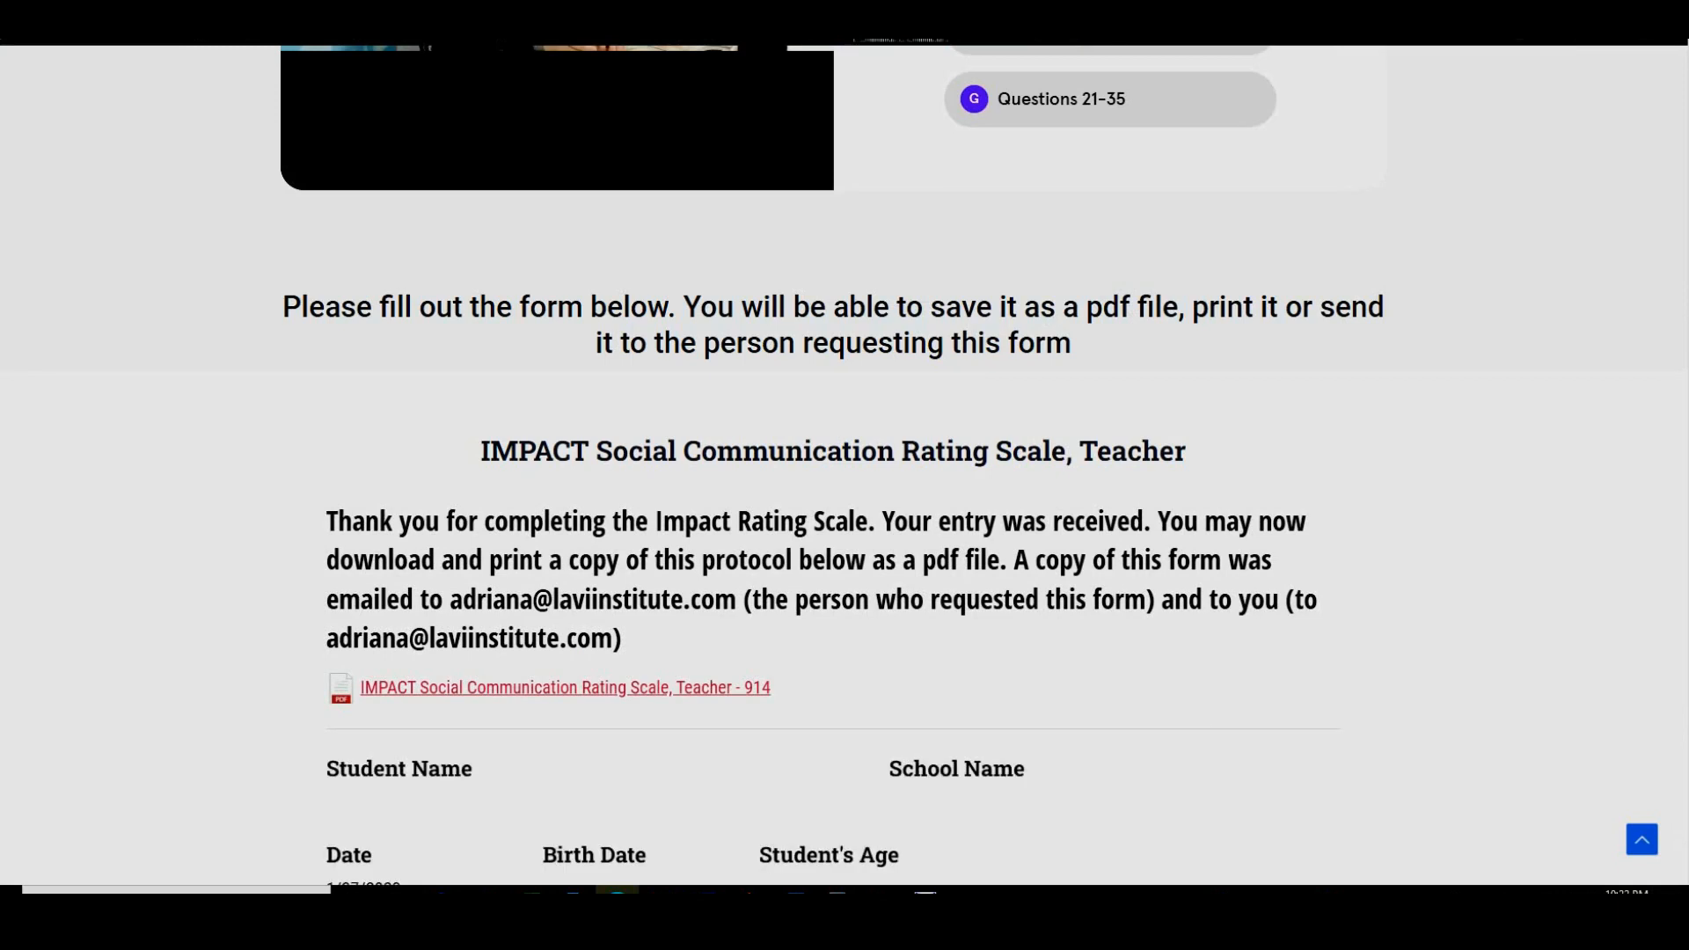
# Review the submitted form's PDF, then view Step 4 Standard Scores and Step 5 Analyze Impact
pyautogui.click(563, 688)
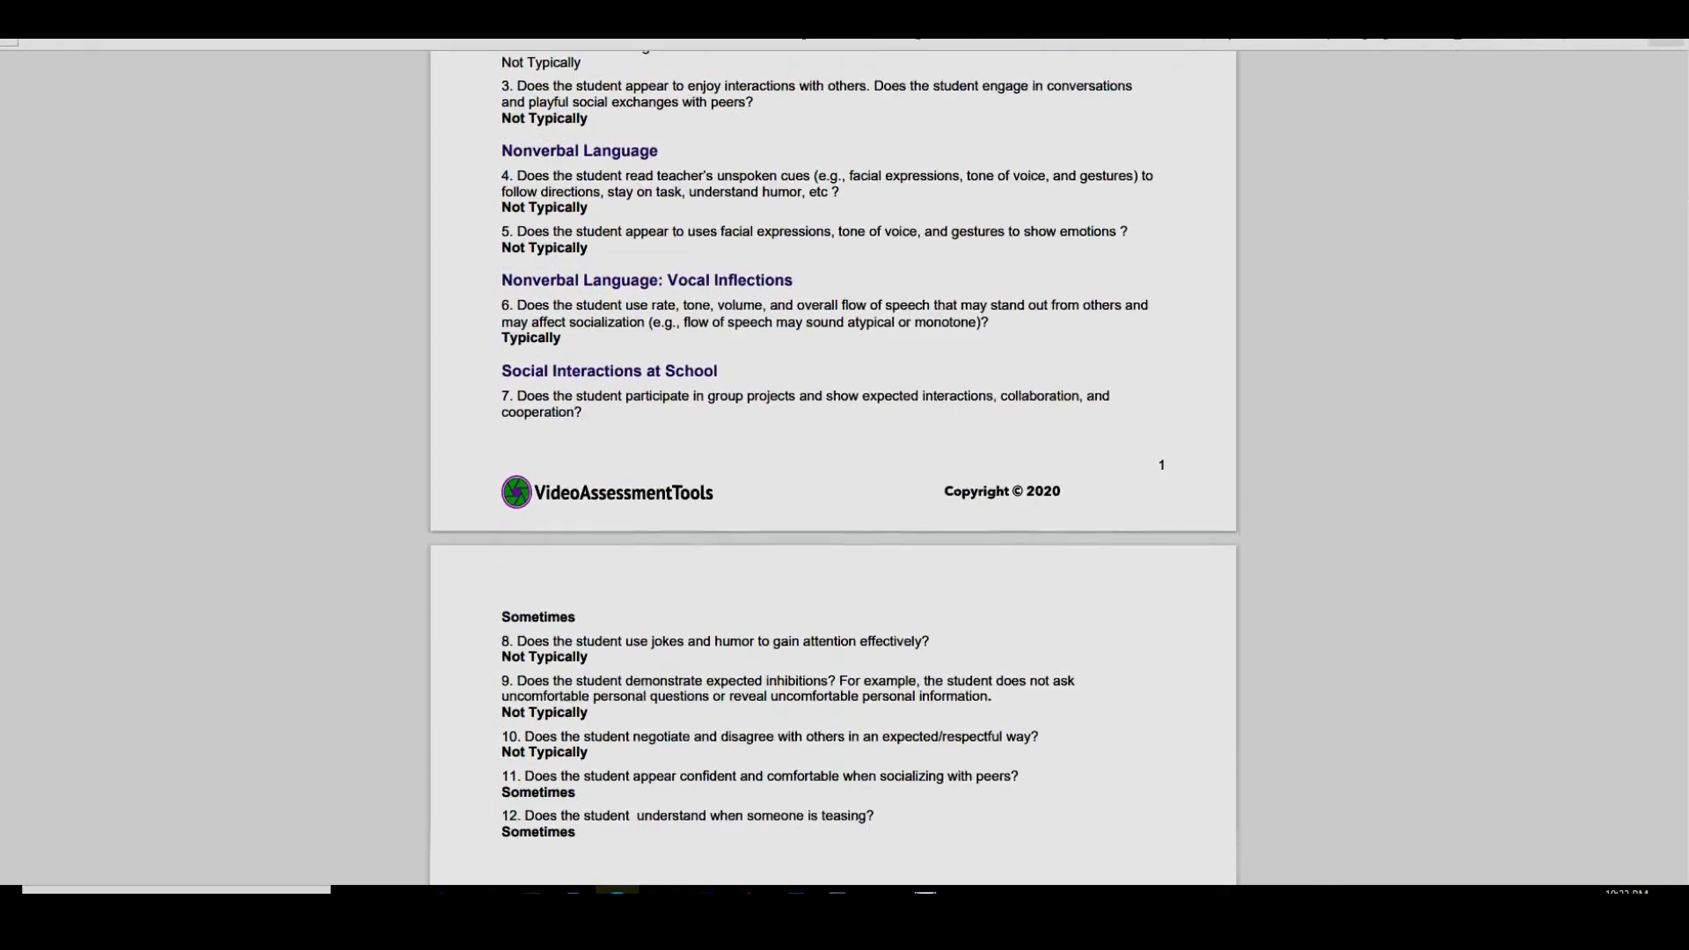
pyautogui.scroll(-3)
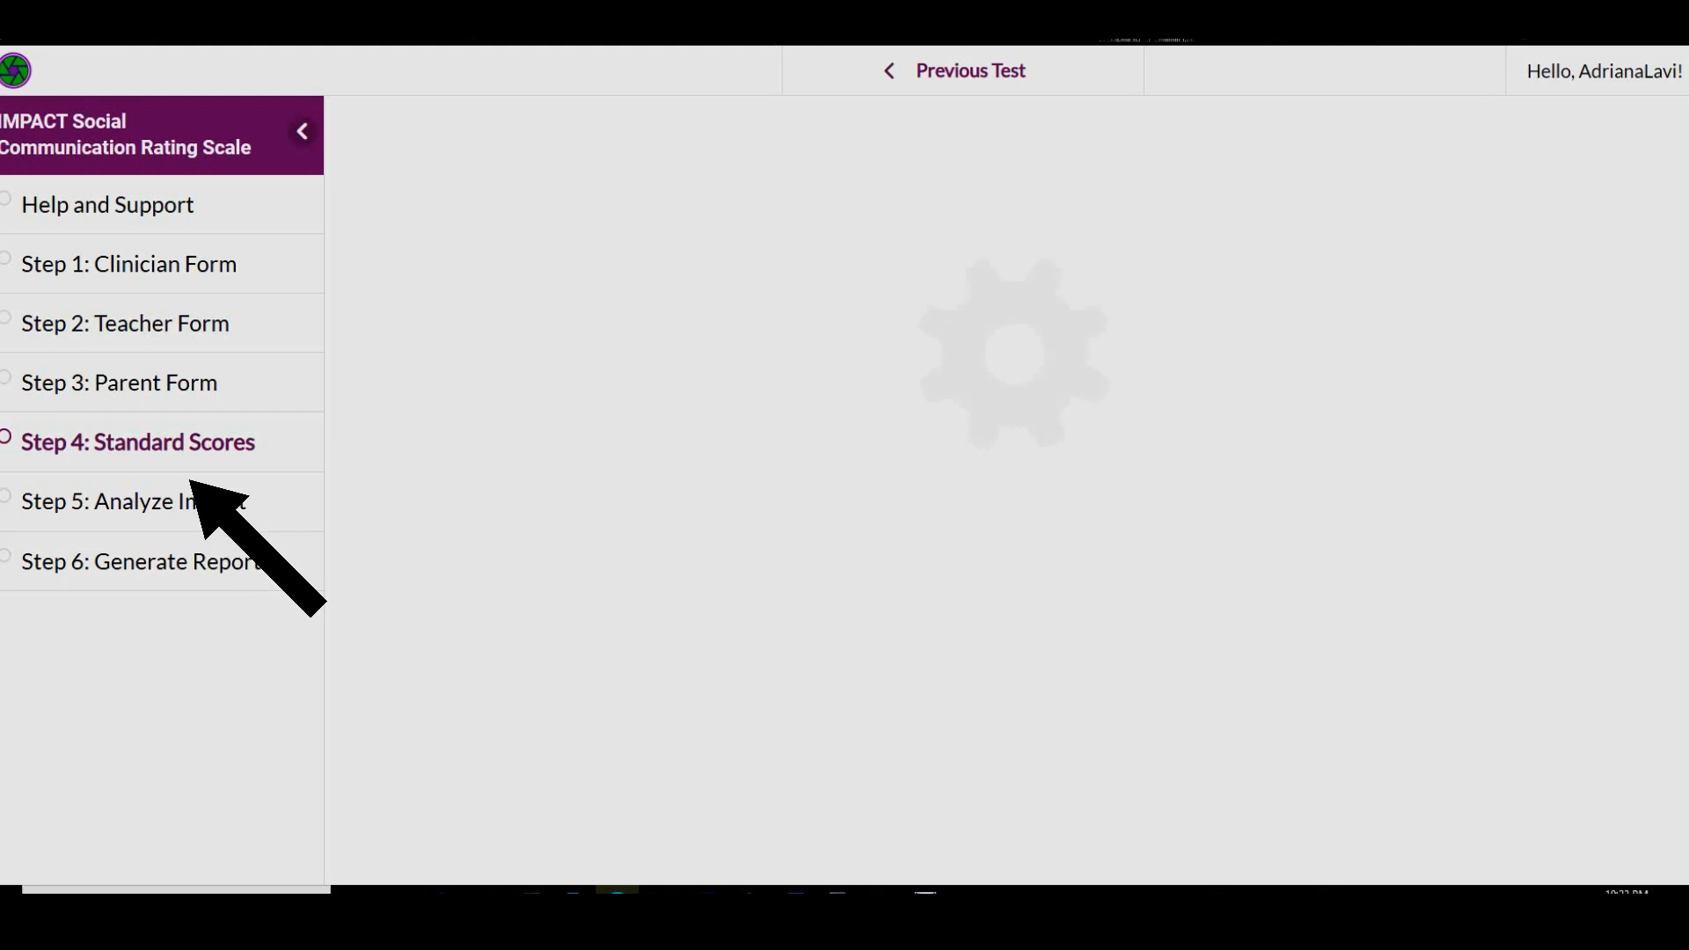
pyautogui.click(137, 442)
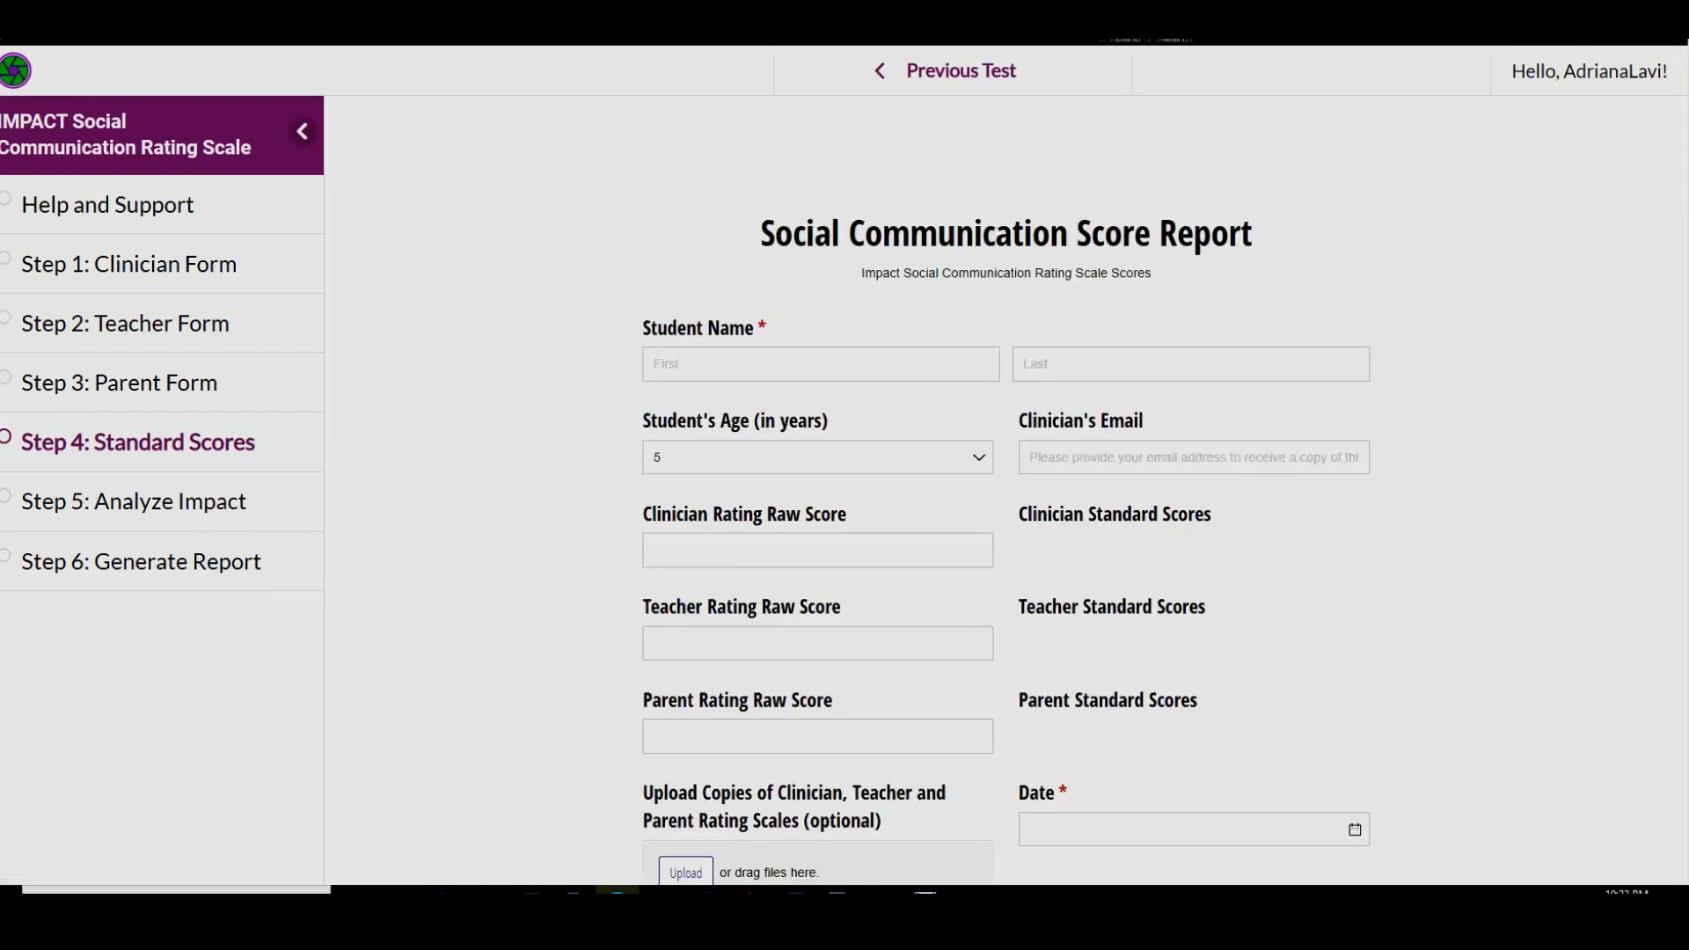
pyautogui.click(134, 500)
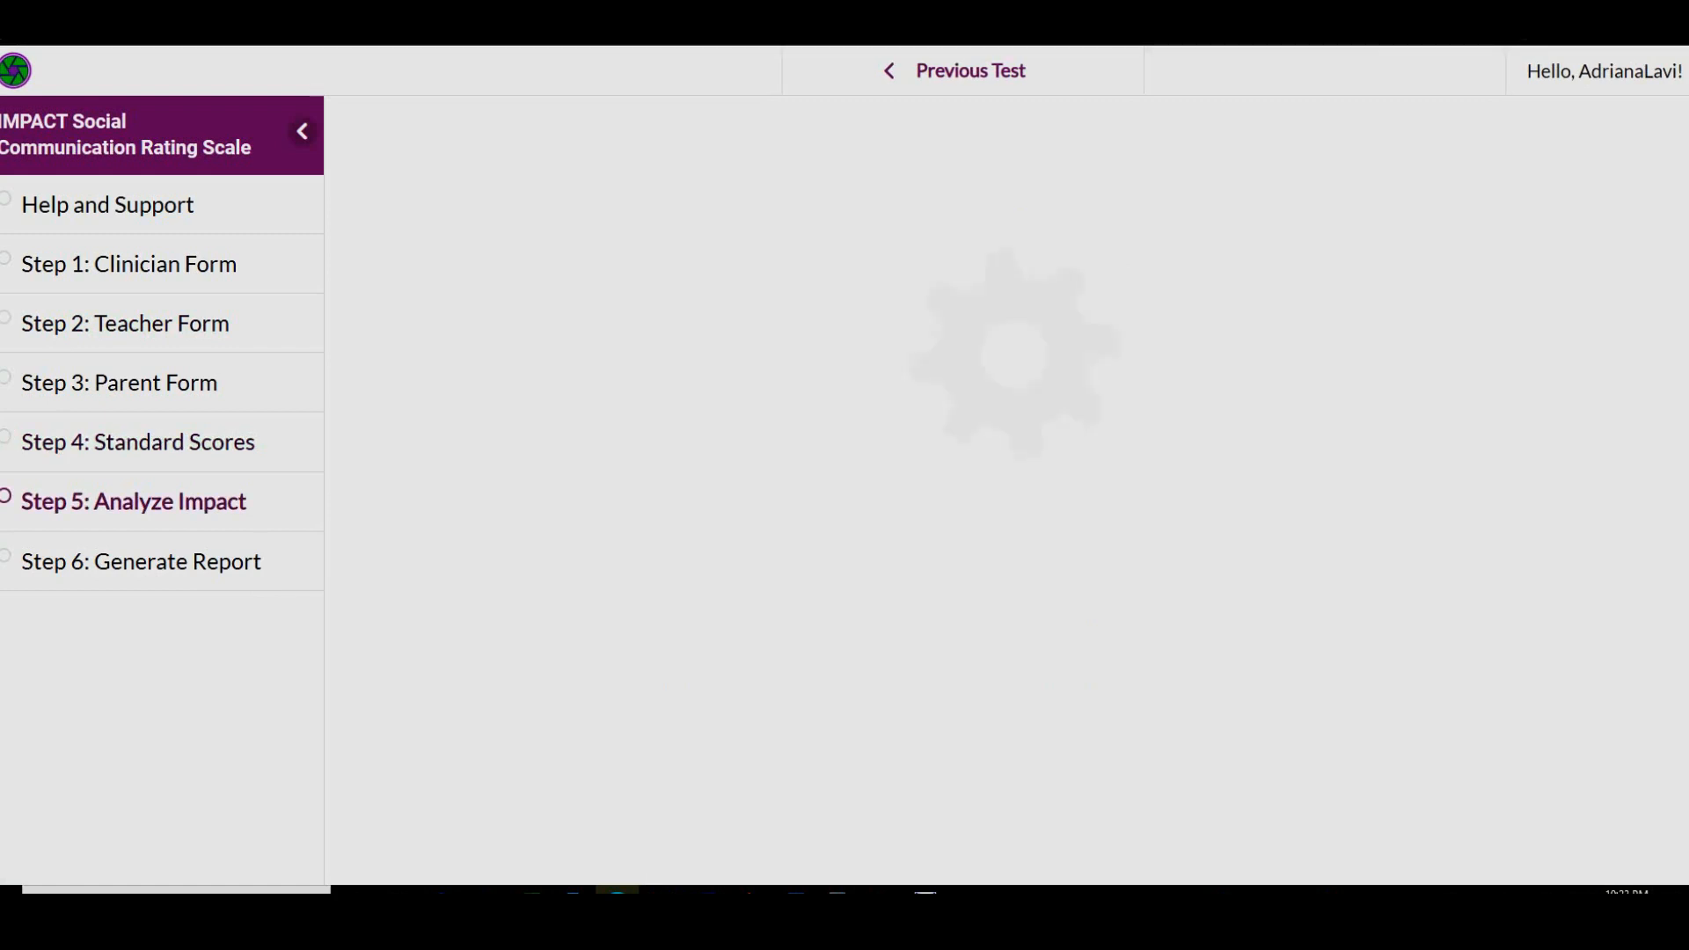
pyautogui.click(134, 501)
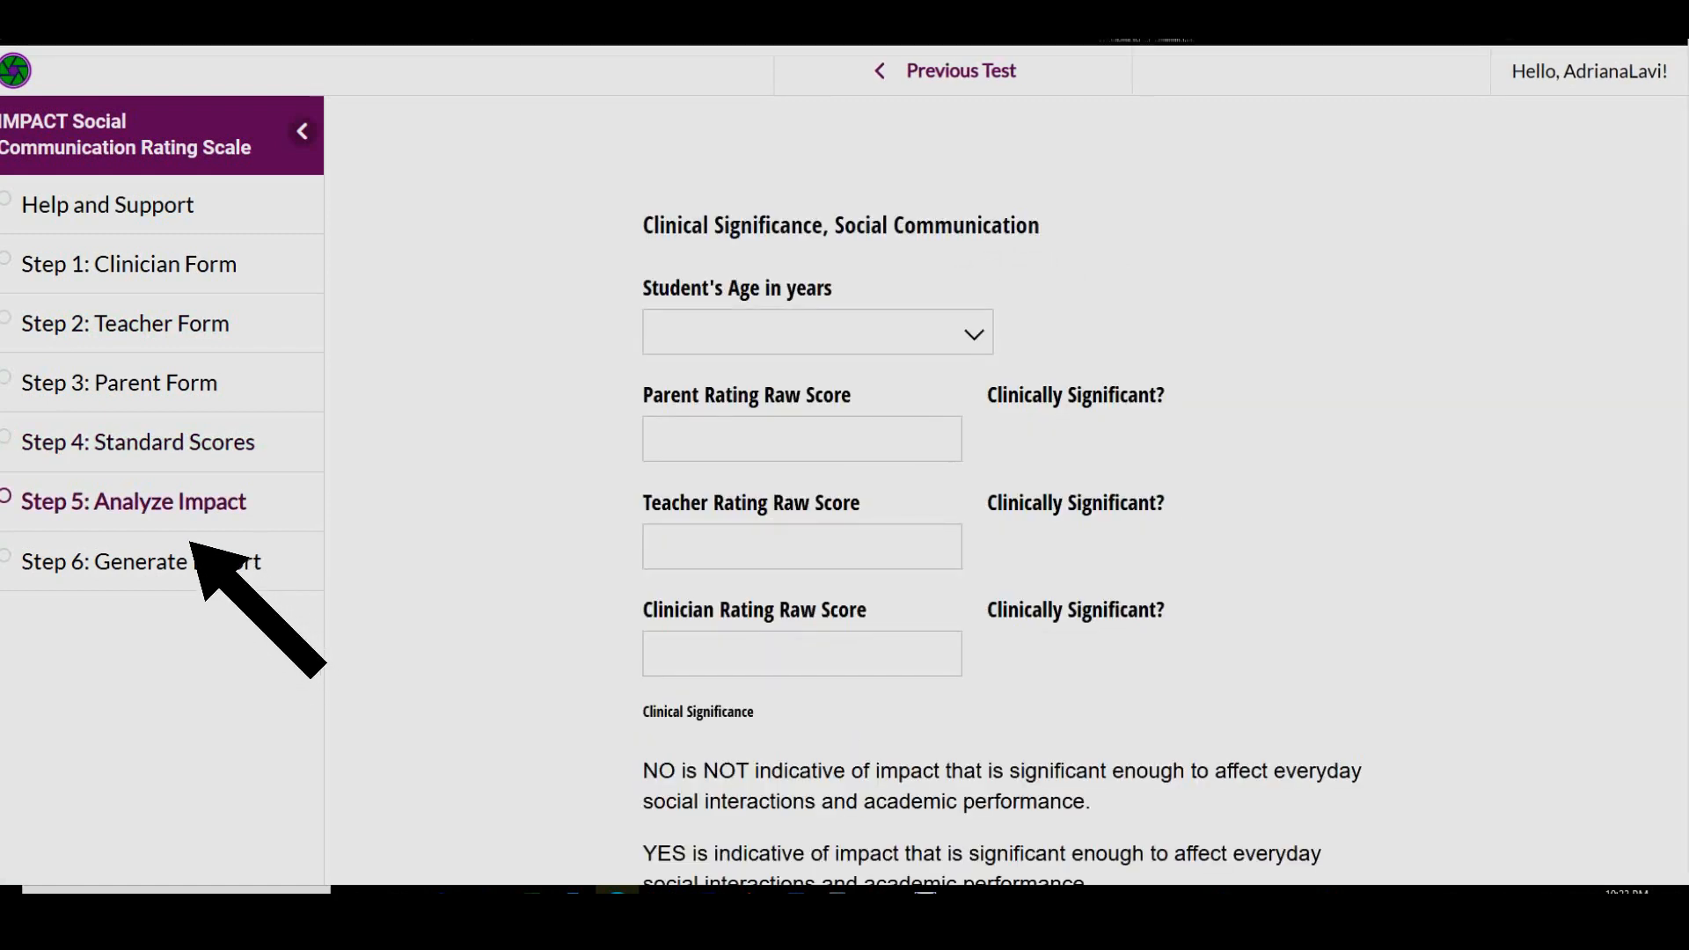